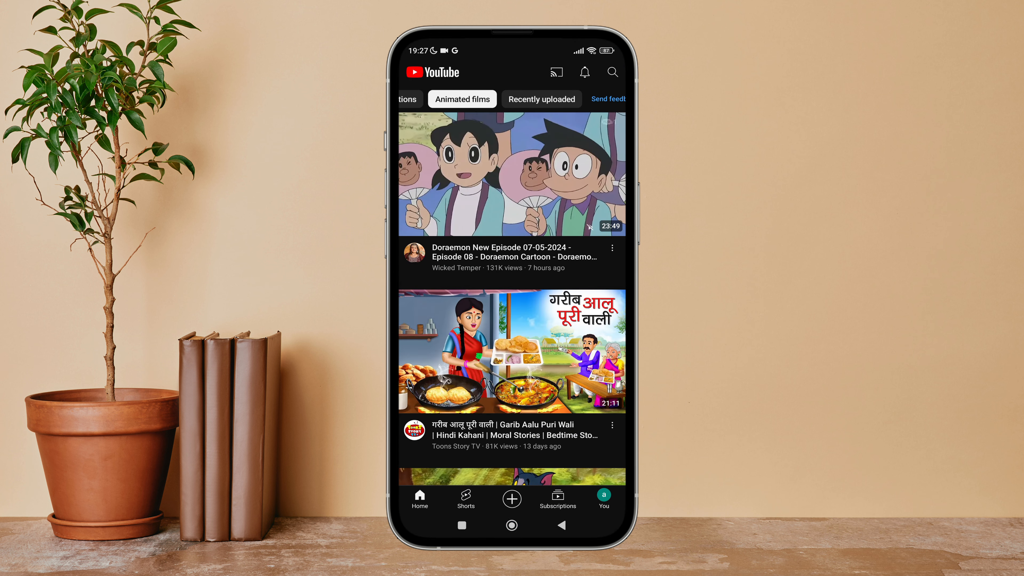
Step: Switch on Scheduled digest in Notifications settings for a daily digest at 19:00
click(582, 72)
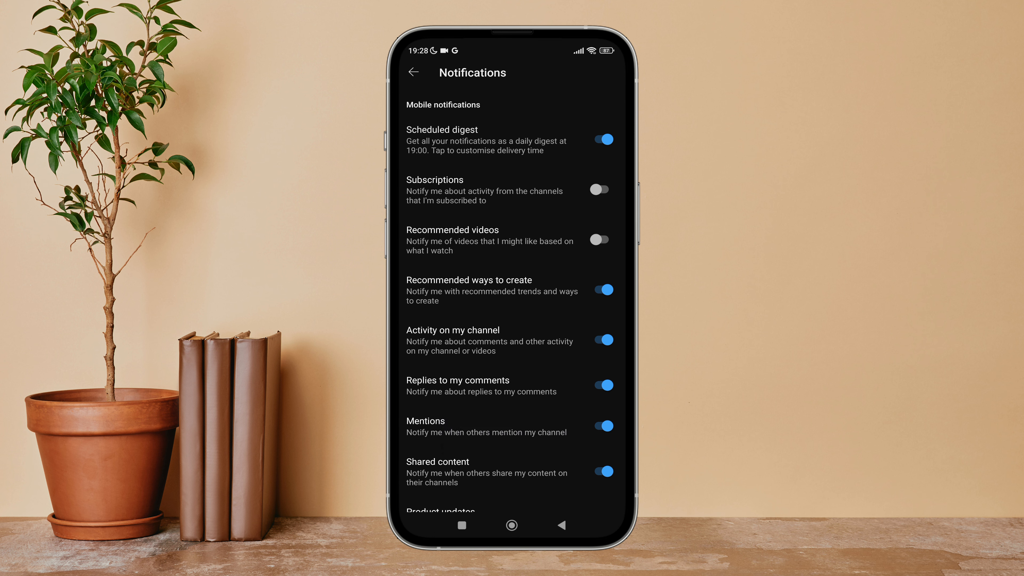